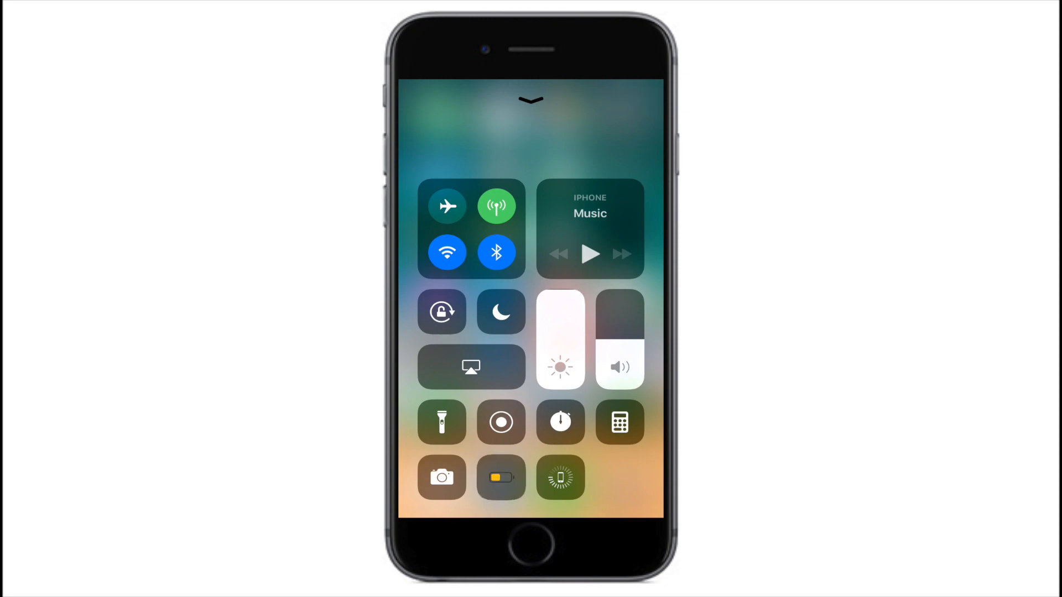
# - Turn on Low Power Mode and preview the enlarged brightness control with Night Shift
pyautogui.click(500, 477)
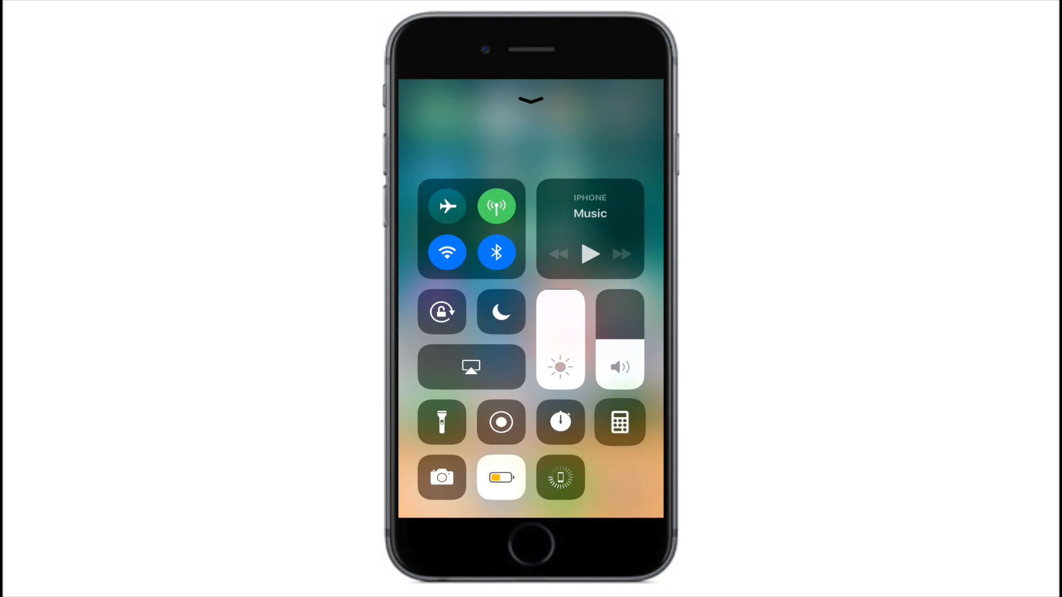
pyautogui.click(560, 422)
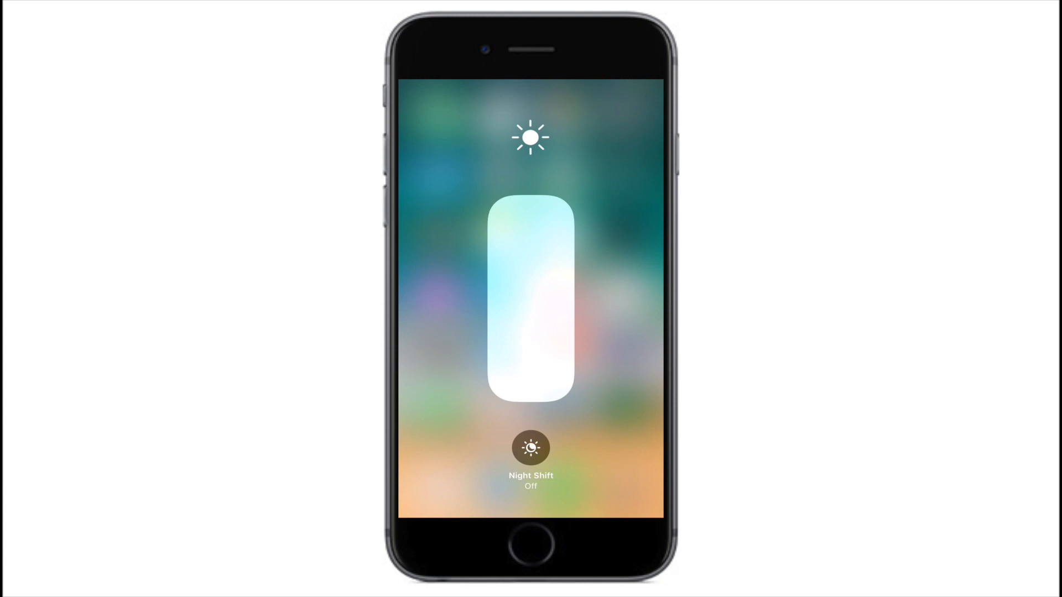
pyautogui.click(530, 448)
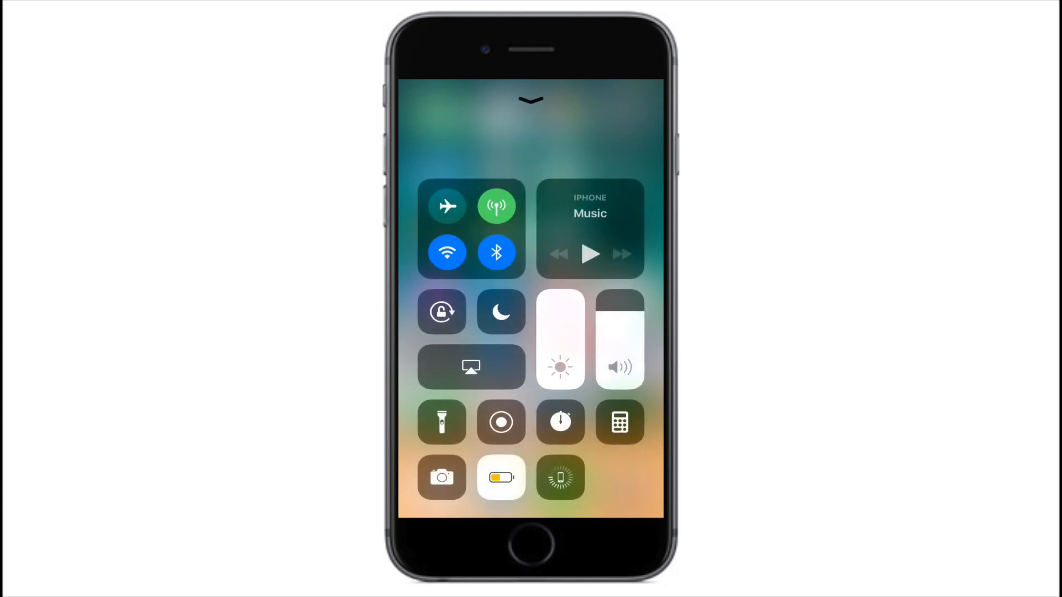
# - Toggle the flashlight on and back off, then tap the Screen Recording tile
pyautogui.click(442, 423)
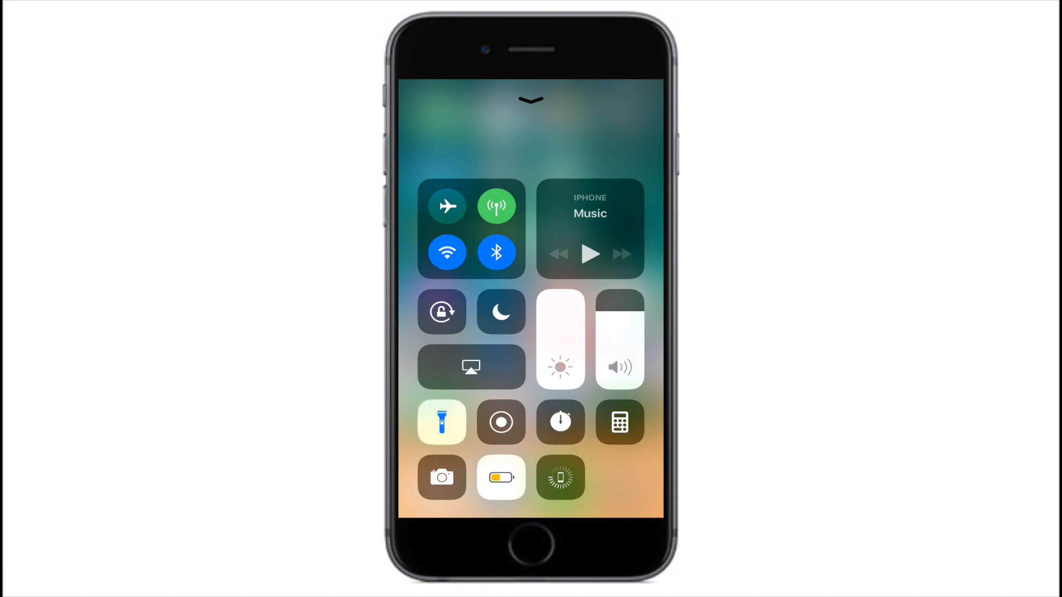
pyautogui.click(441, 422)
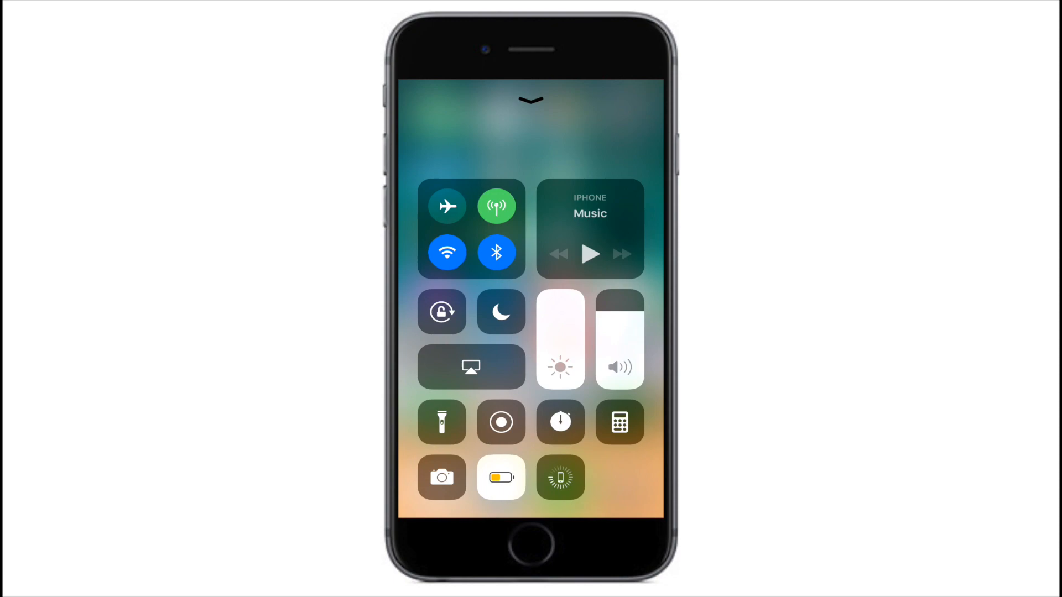
pyautogui.click(501, 422)
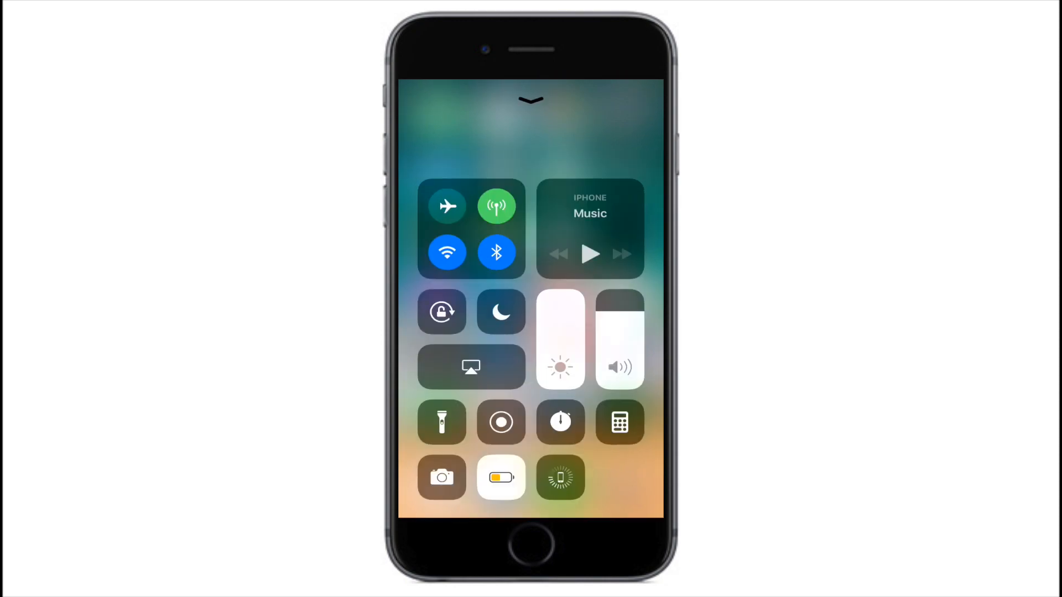
# - Start and cancel the Screen Recording countdown several times
pyautogui.click(501, 423)
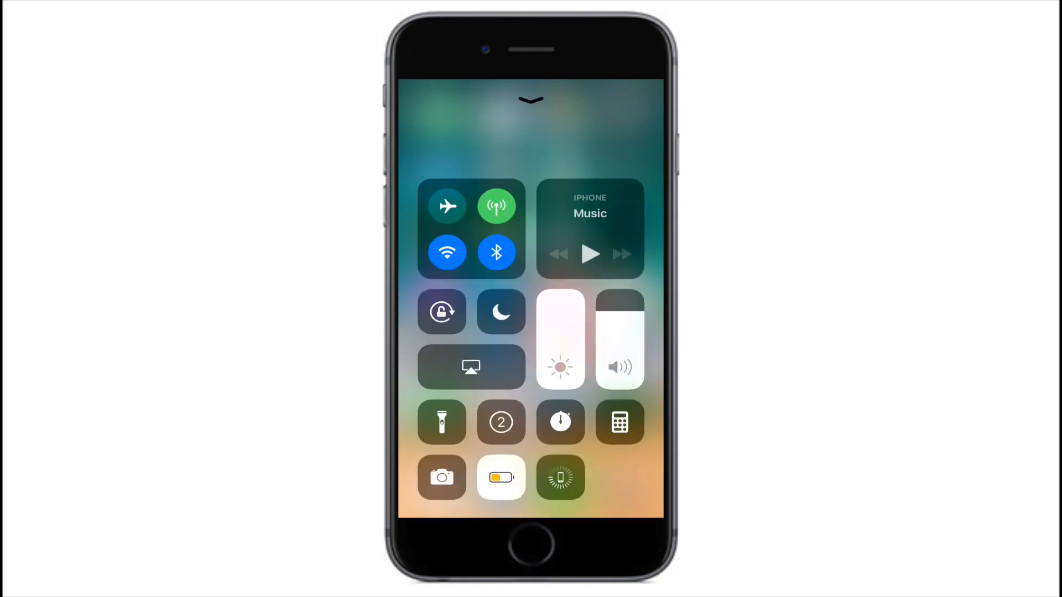
pyautogui.click(500, 422)
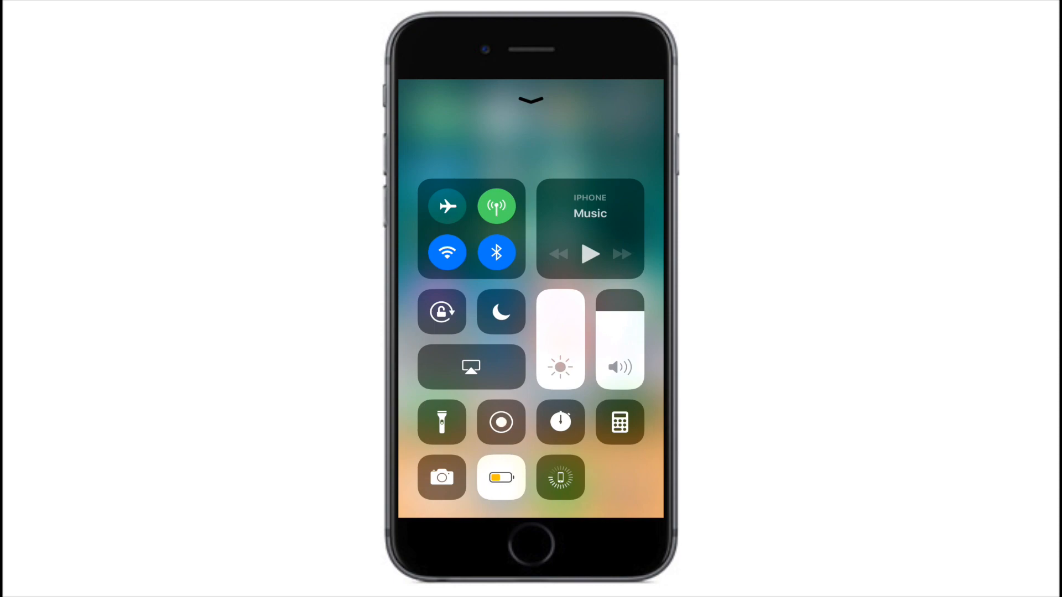
pyautogui.click(500, 422)
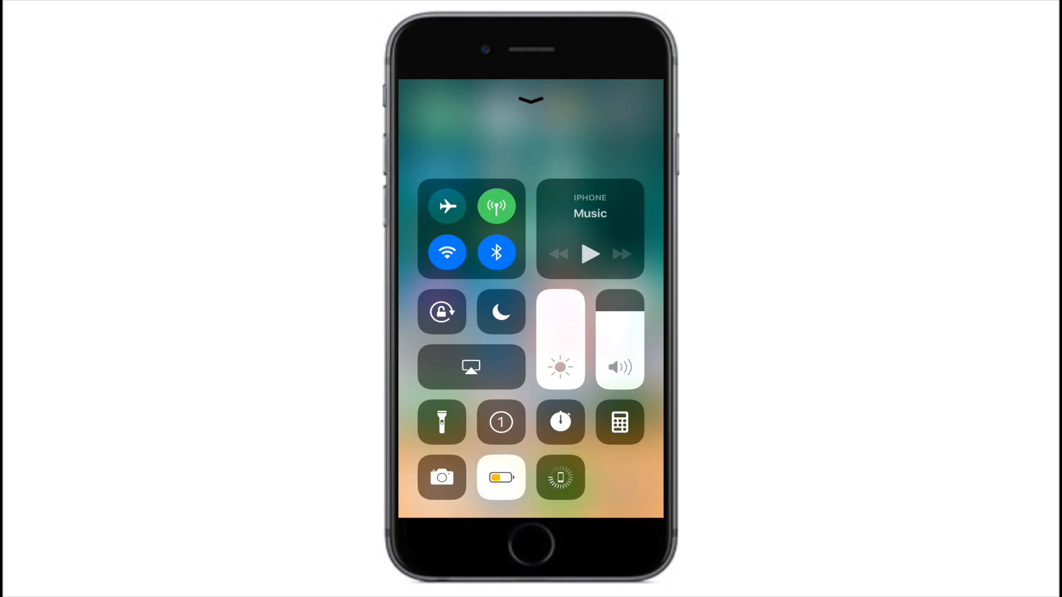
pyautogui.click(500, 423)
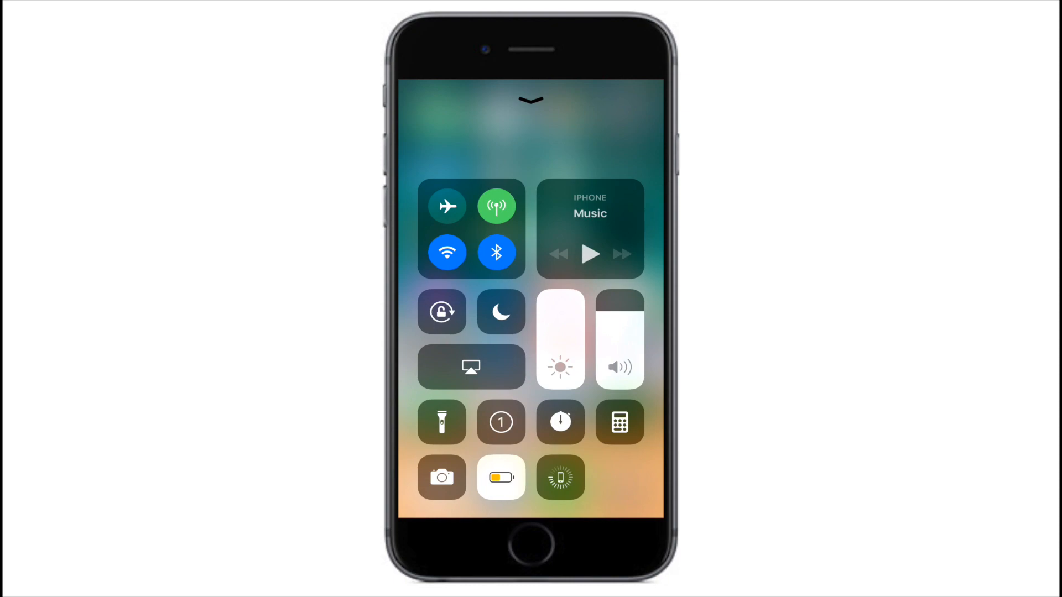
pyautogui.click(501, 422)
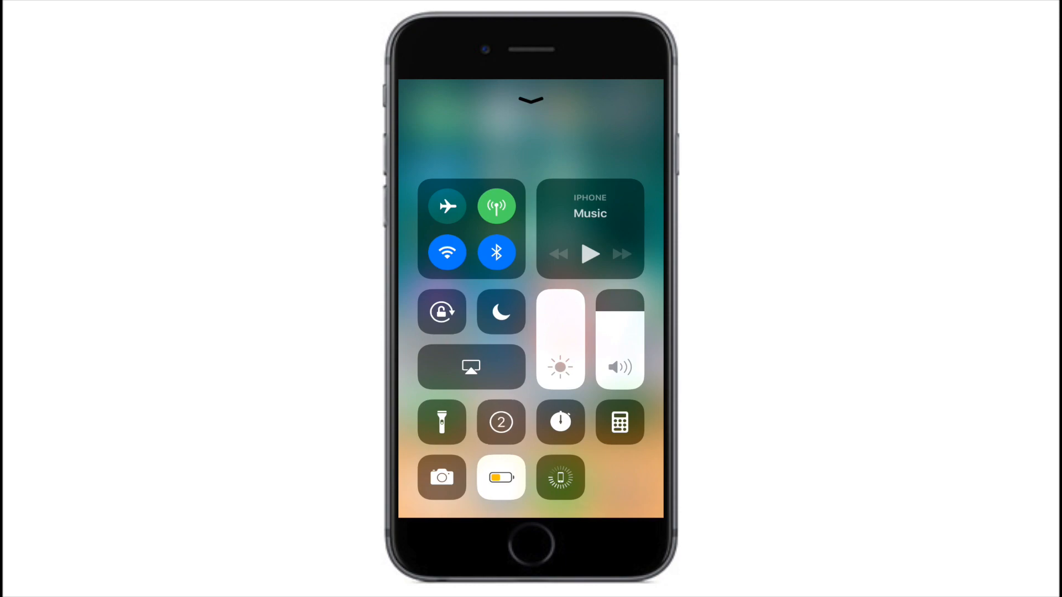
pyautogui.click(500, 423)
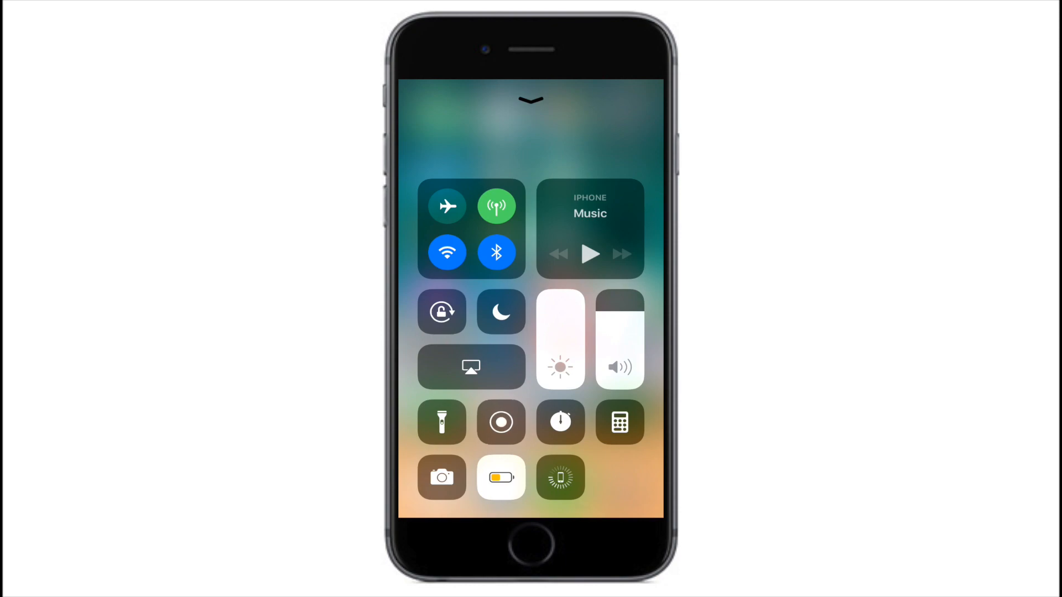
# - Expand the connectivity controls to reveal AirDrop and Personal Hotspot
pyautogui.click(500, 423)
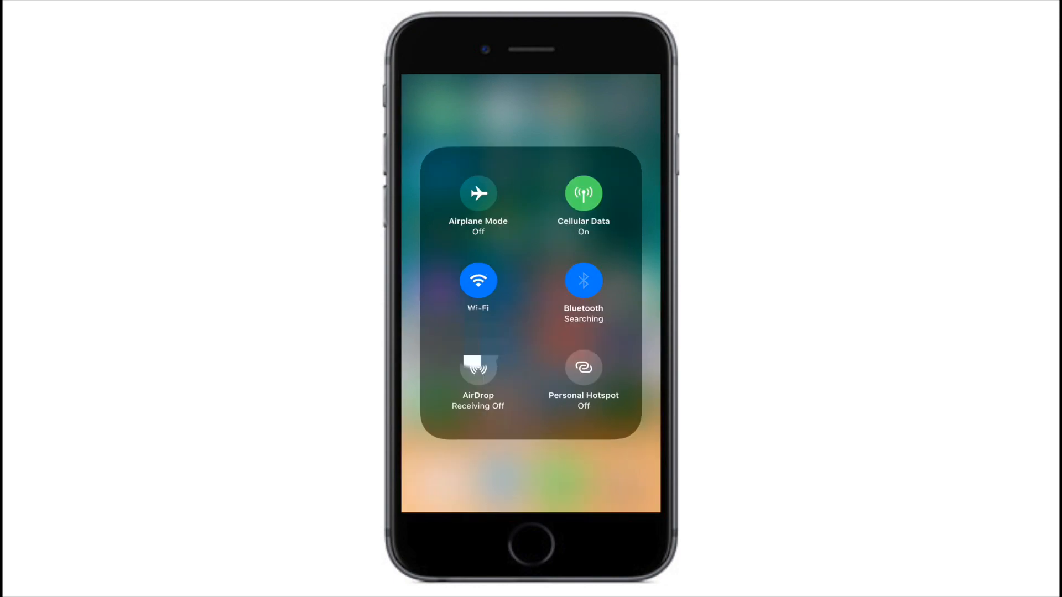
# - Dismiss the expanded connectivity panel and return to the Settings main list
pyautogui.click(477, 280)
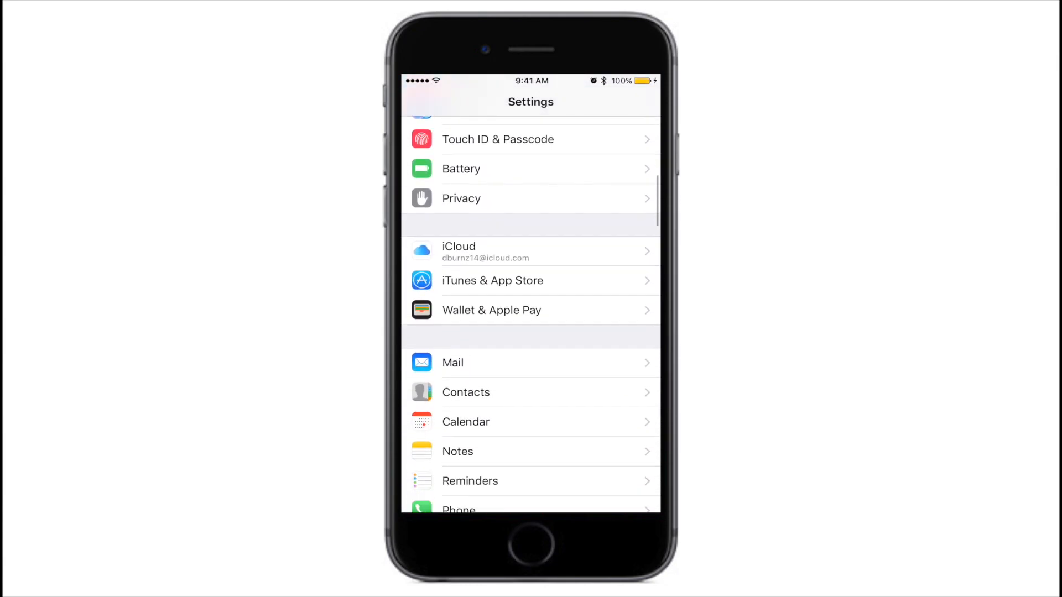
# - Scroll Maize preferences to More Controls and move Wallet into the Include list
pyautogui.scroll(-3)
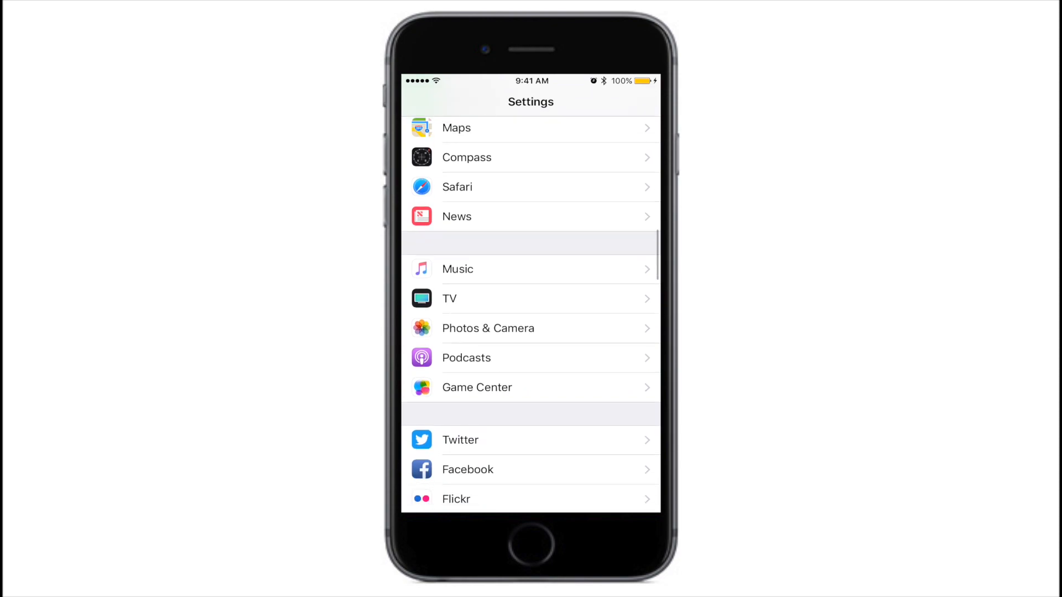
pyautogui.scroll(-3)
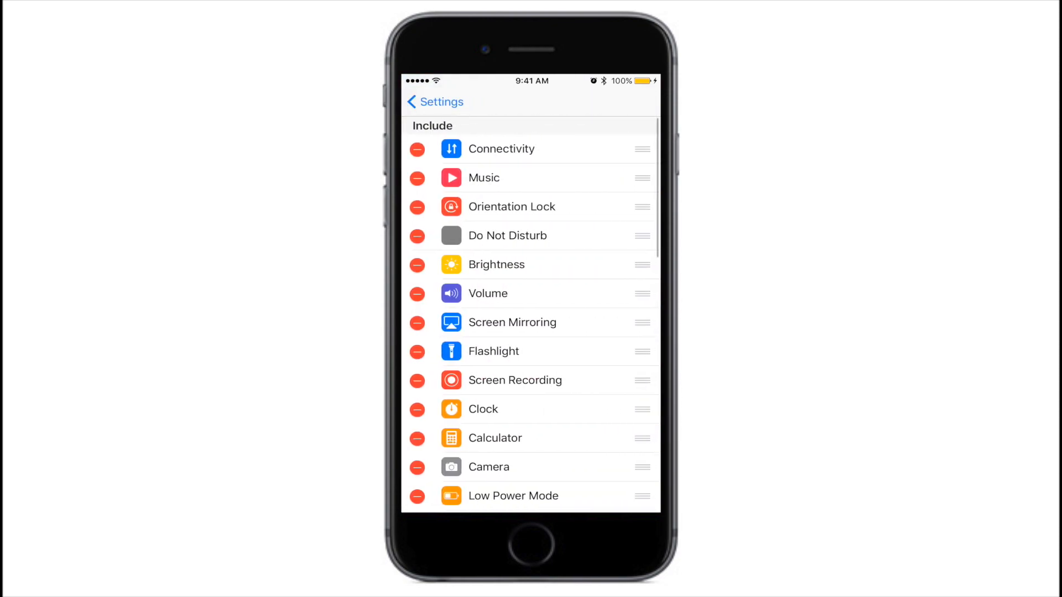
pyautogui.scroll(-3)
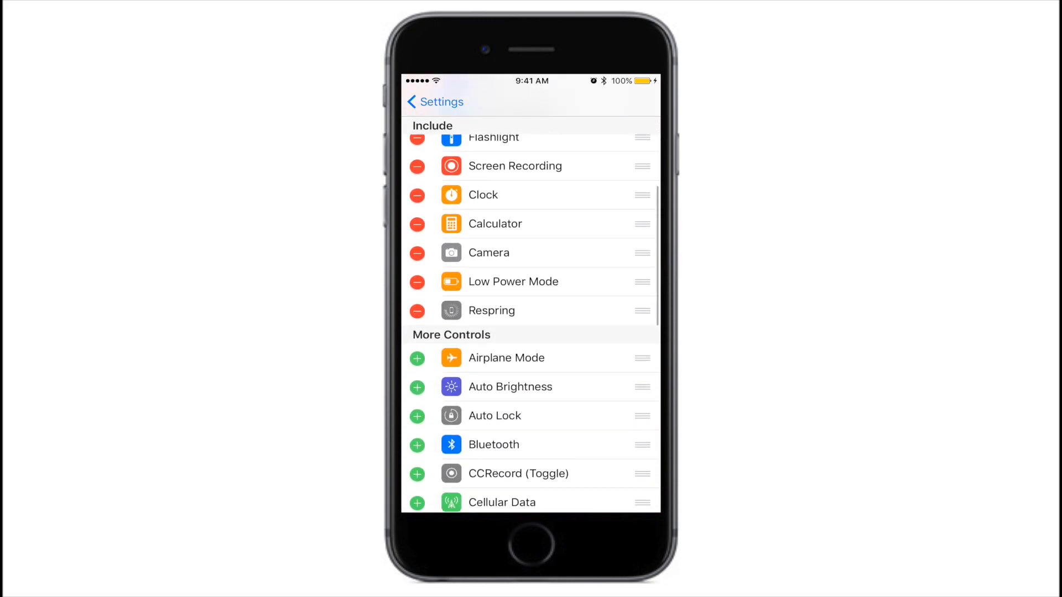
pyautogui.scroll(-3)
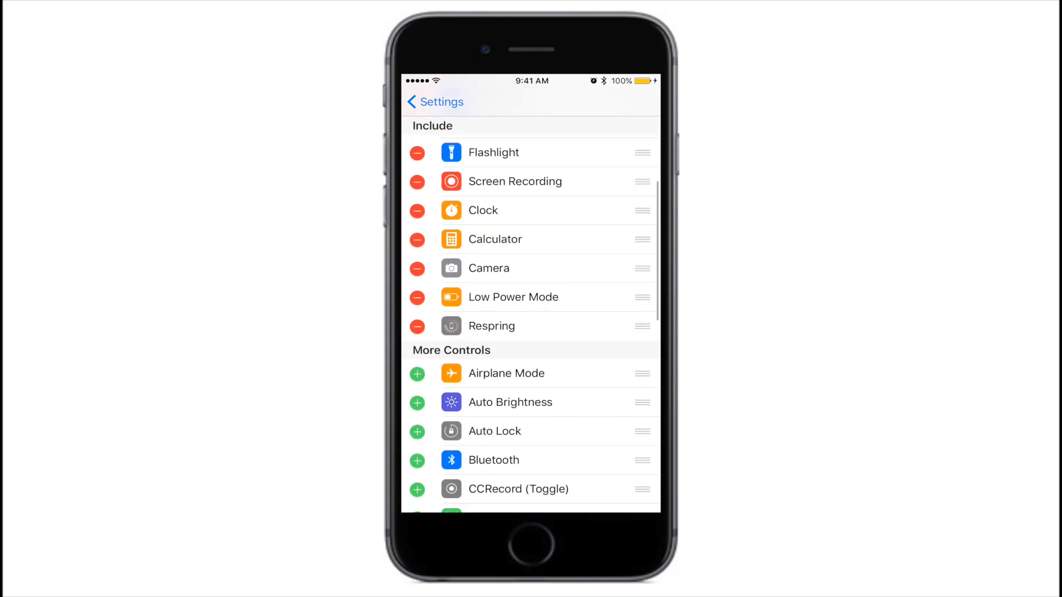
pyautogui.scroll(-3)
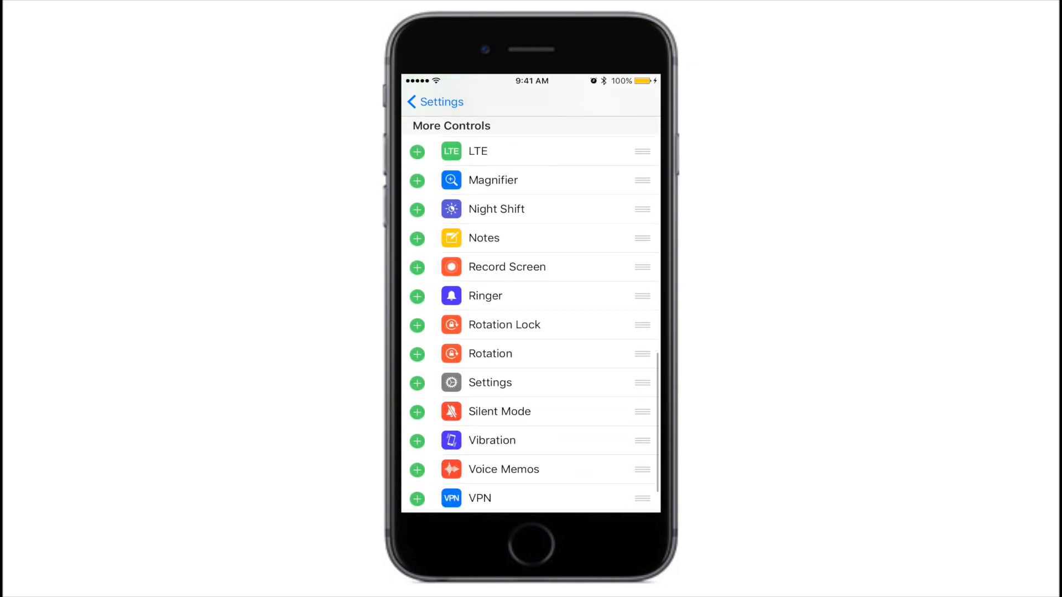
pyautogui.scroll(-3)
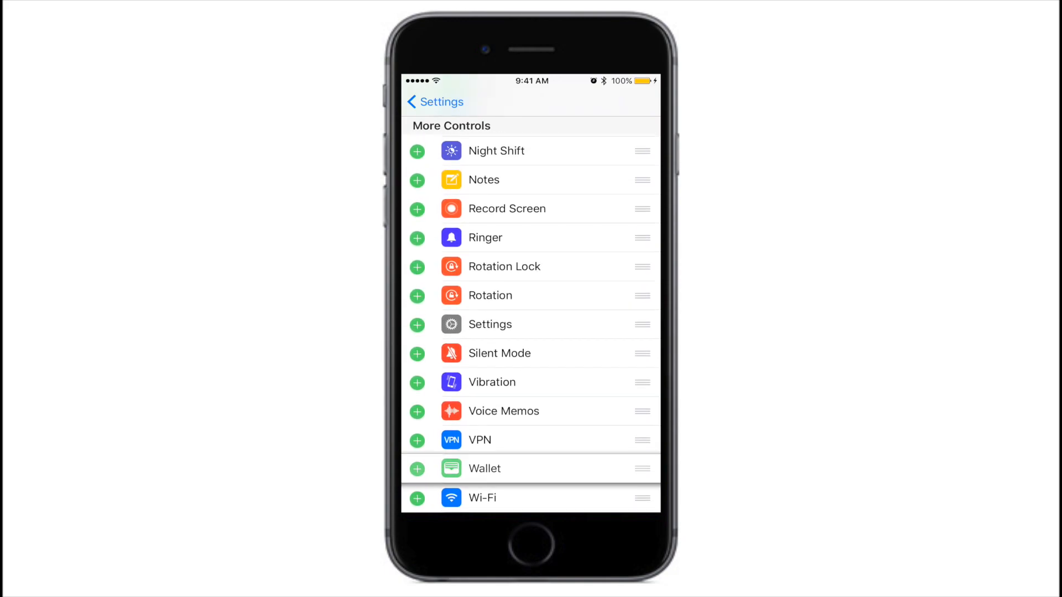
pyautogui.scroll(3)
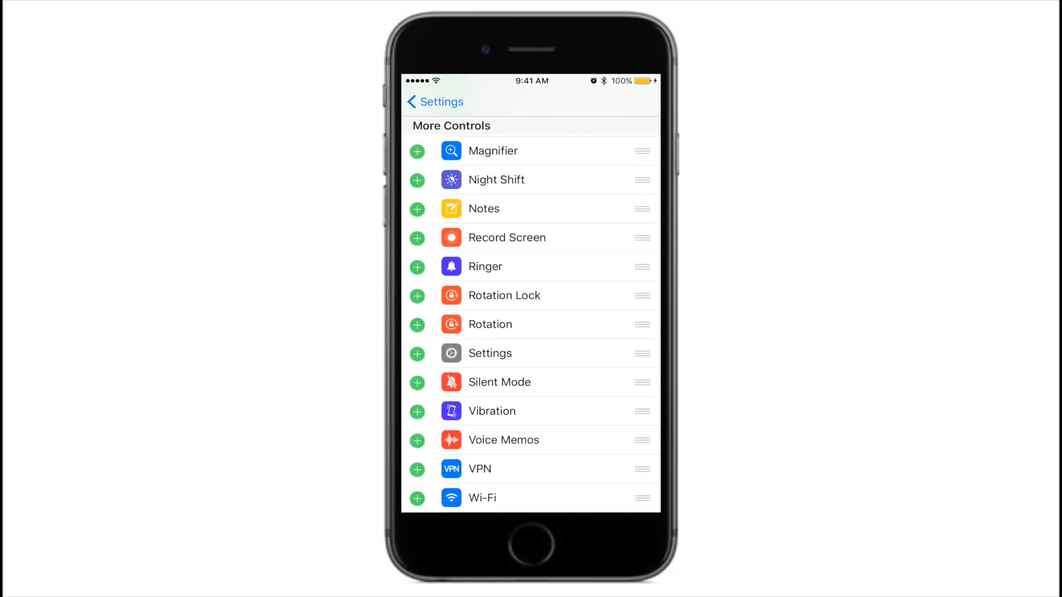
pyautogui.scroll(3)
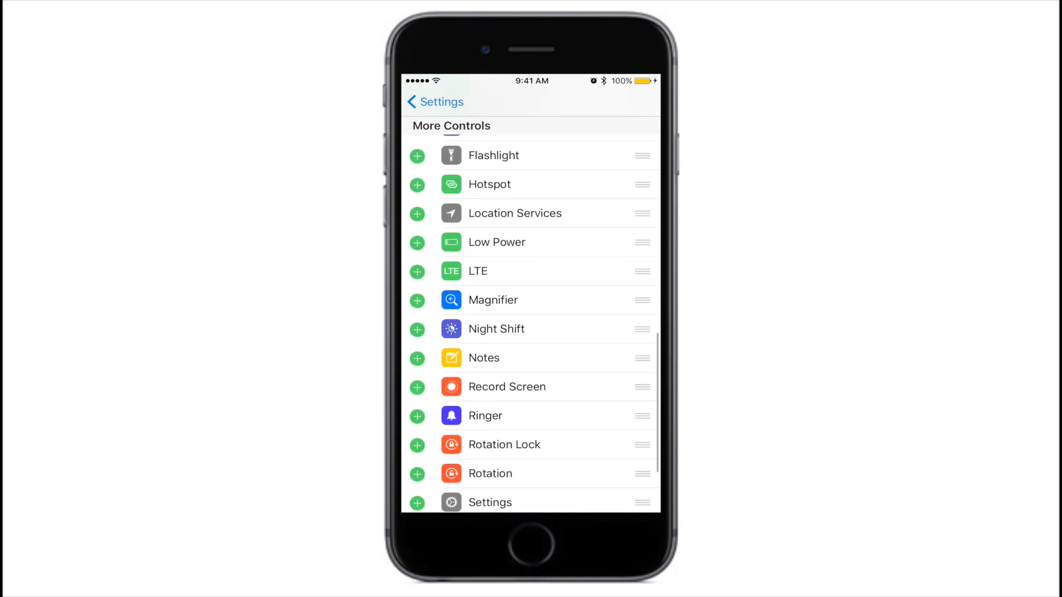
pyautogui.scroll(3)
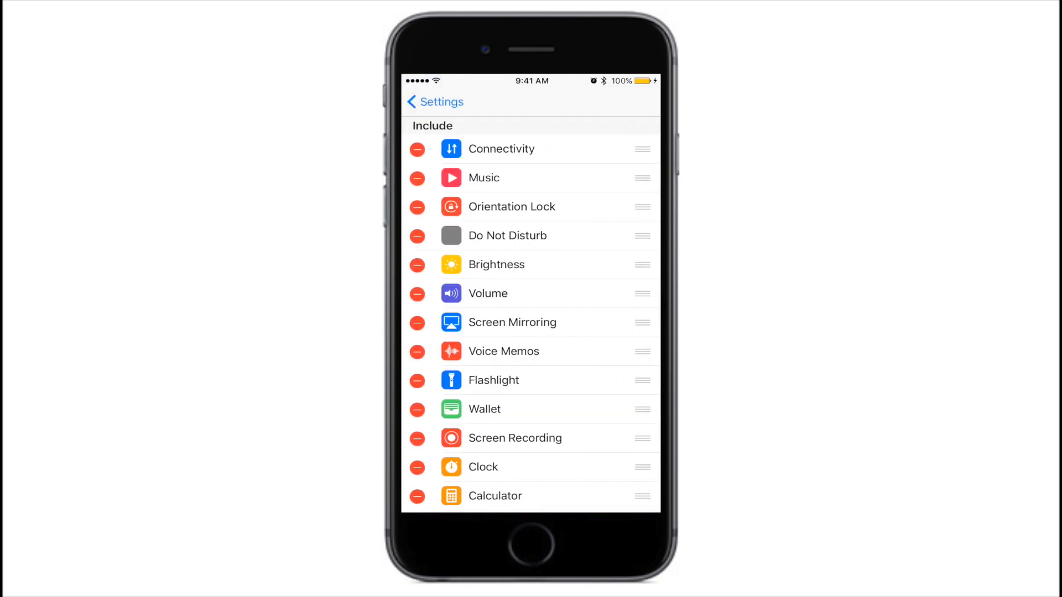
# - Scroll the main Settings list down to the Barrel, Maize and PullToRespring entries
pyautogui.scroll(-3)
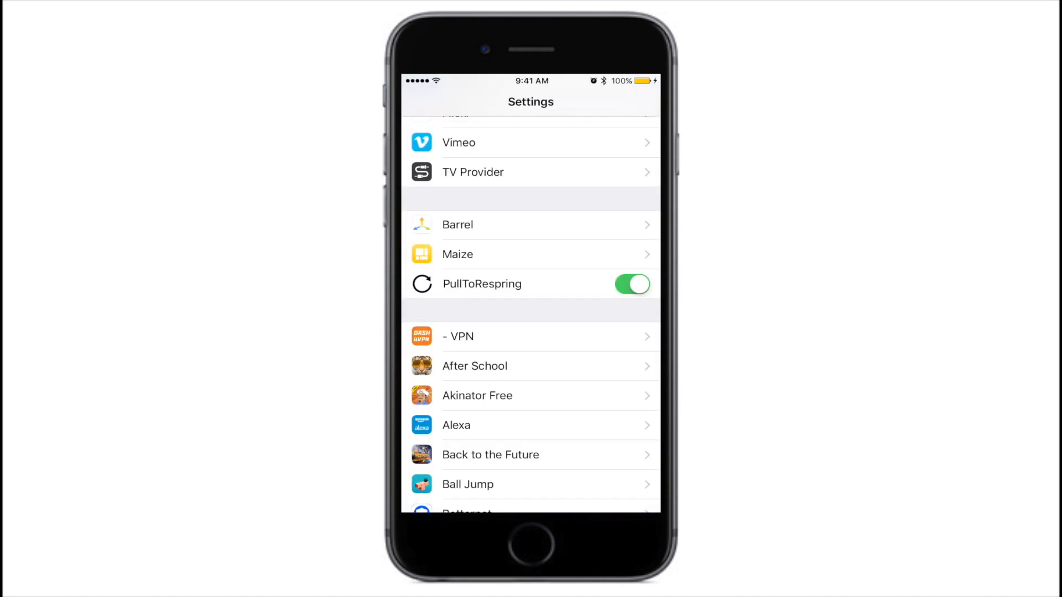
# - Remove Record Screen from Maize's included Control Center toggles
pyautogui.scroll(3)
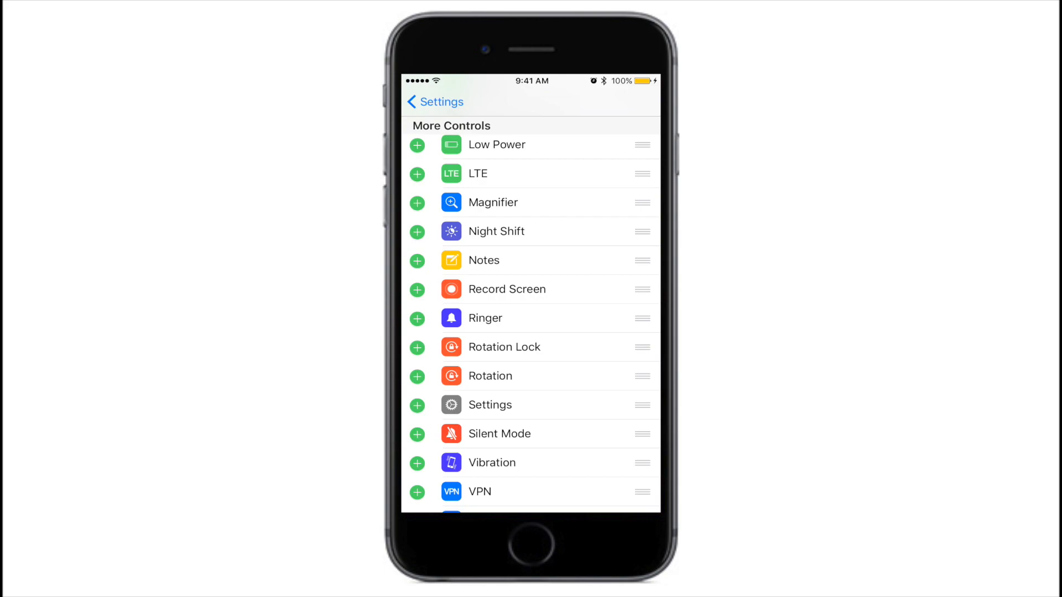
pyautogui.scroll(3)
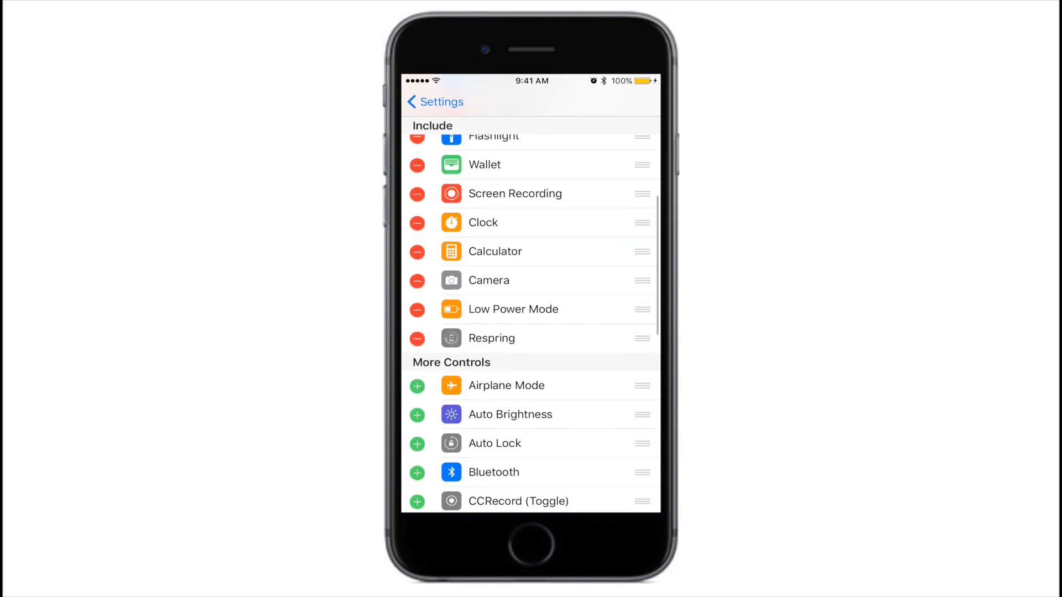
pyautogui.scroll(-3)
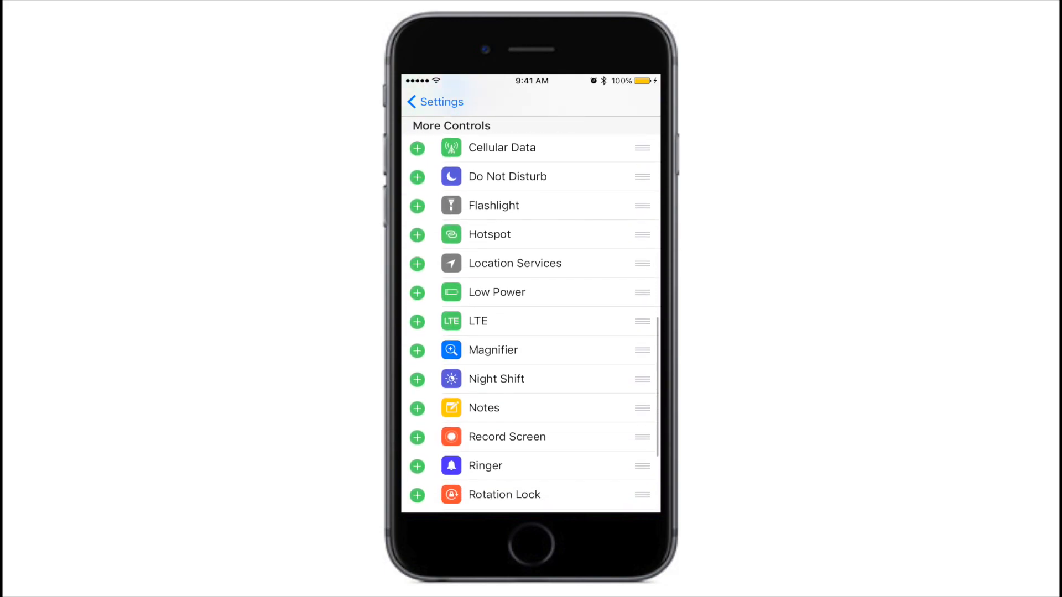
pyautogui.scroll(-3)
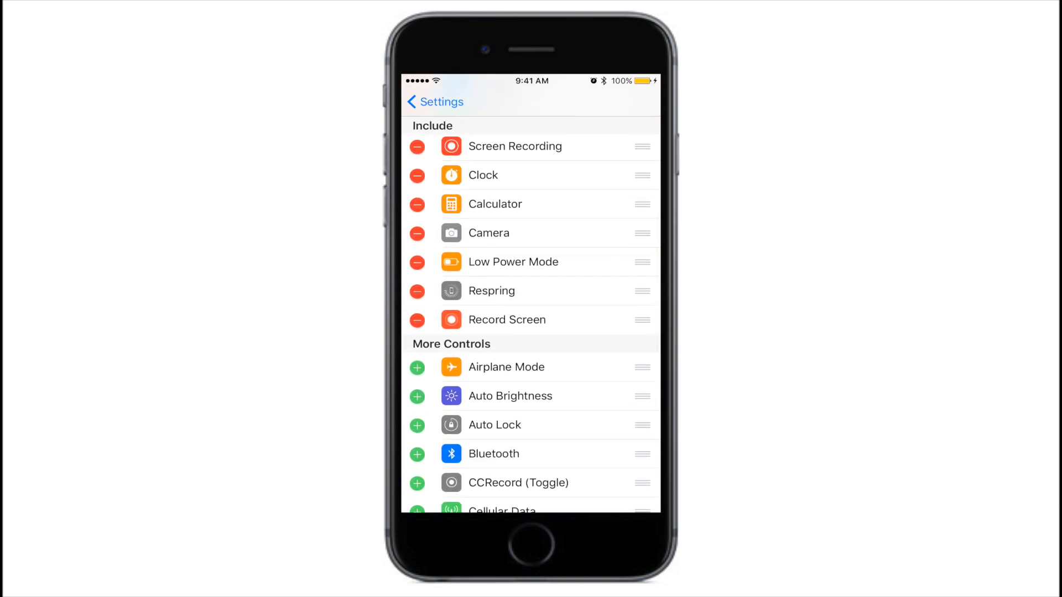
pyautogui.click(417, 320)
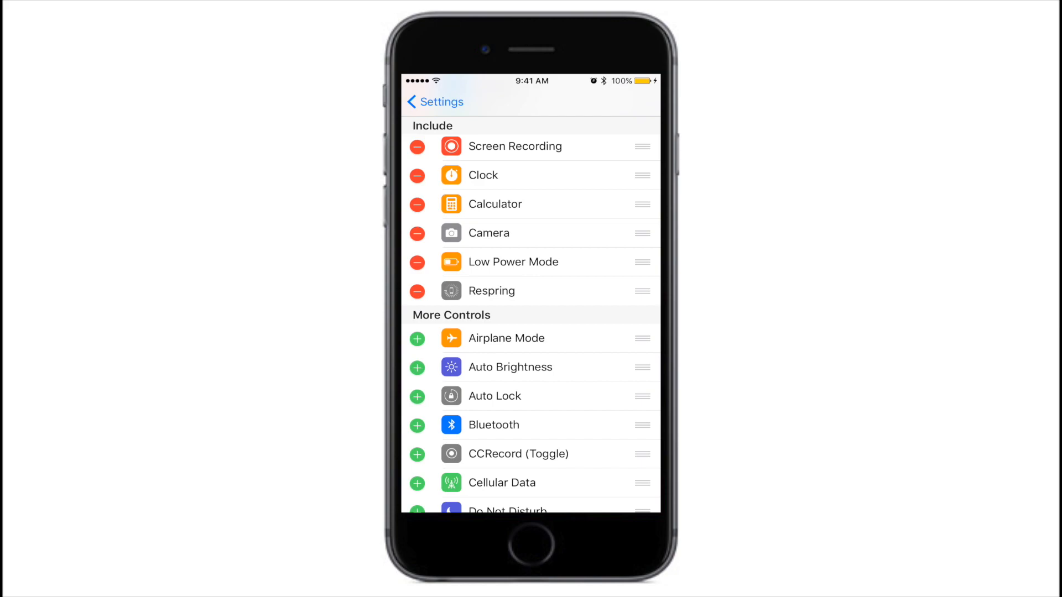
# - Scroll through the Include list to confirm it now ends with Respring
pyautogui.scroll(-3)
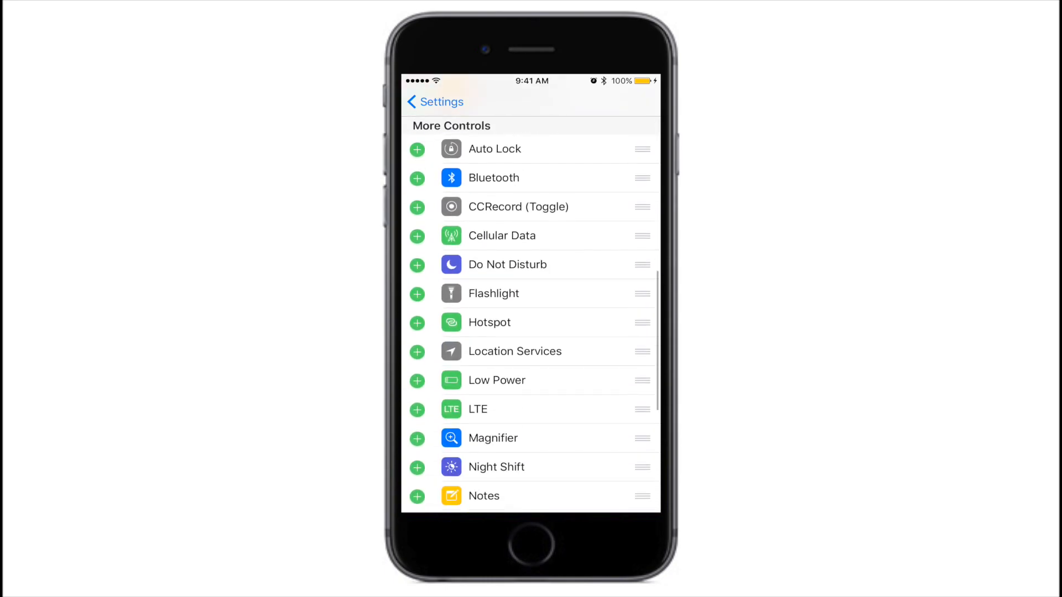
pyautogui.scroll(3)
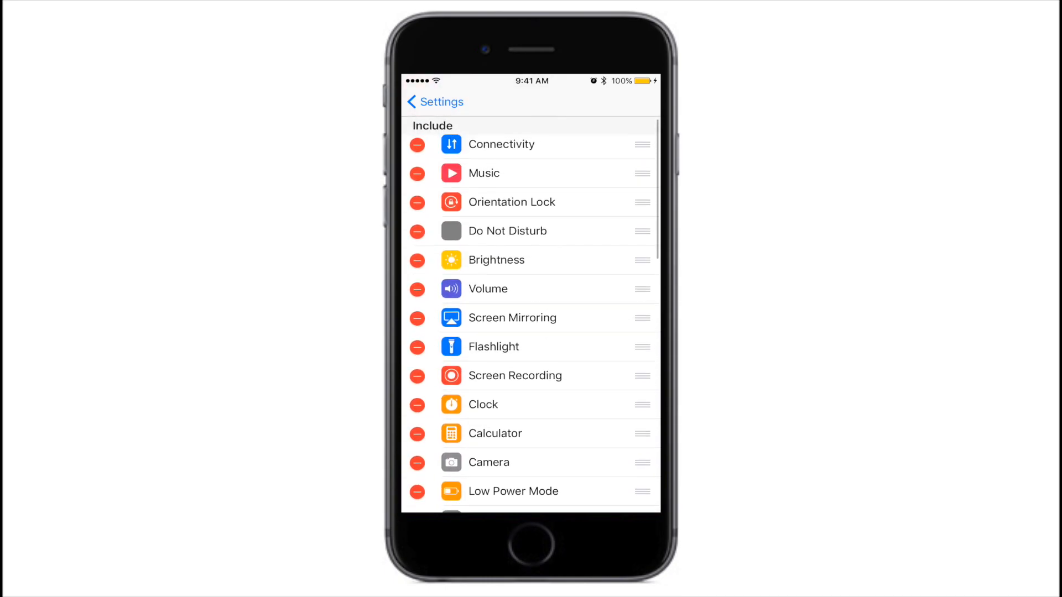
pyautogui.scroll(-3)
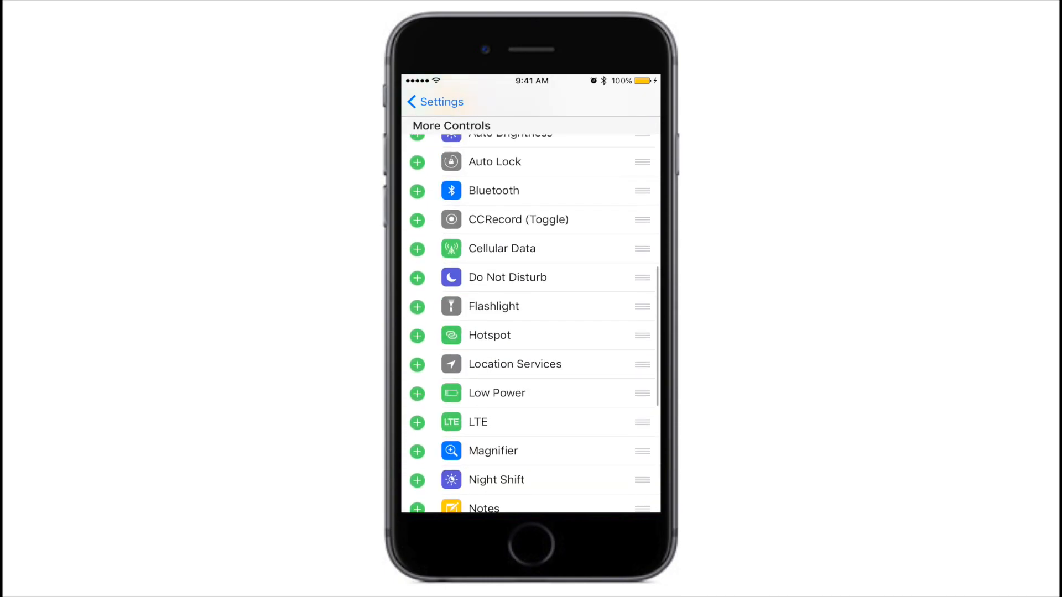
pyautogui.scroll(-3)
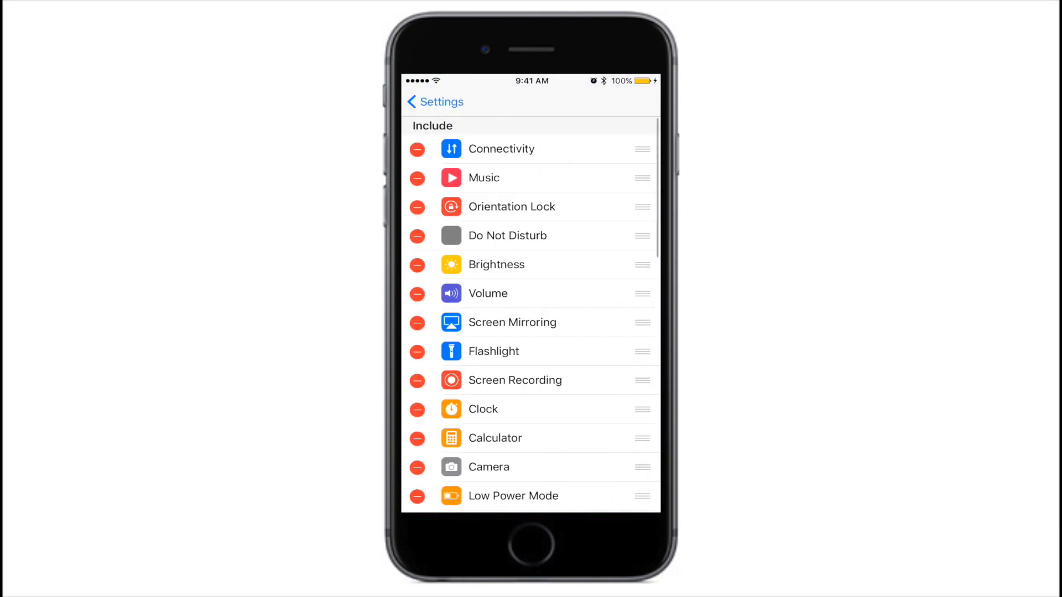
pyautogui.scroll(-3)
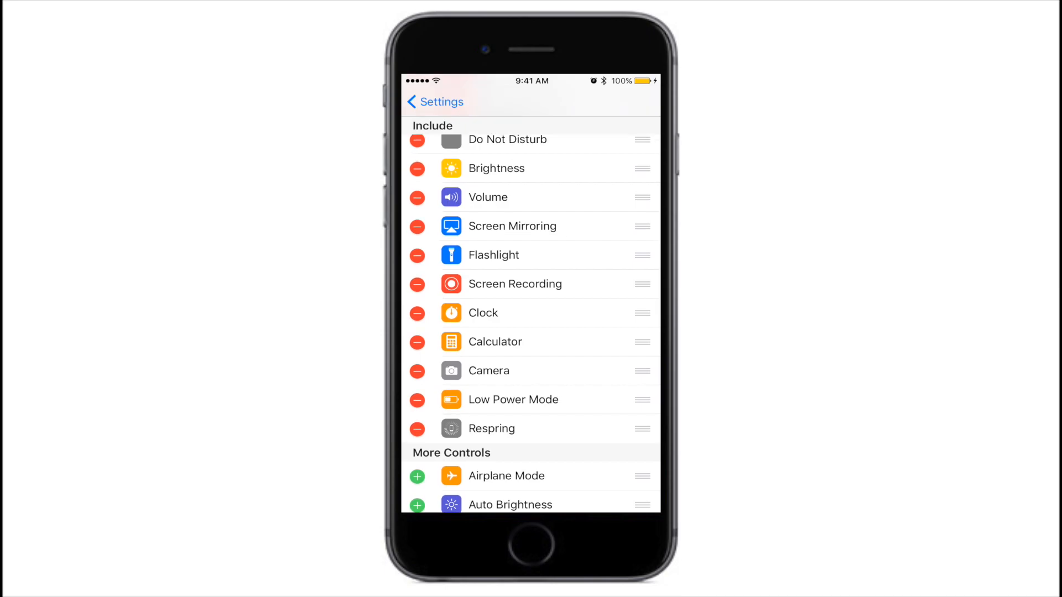